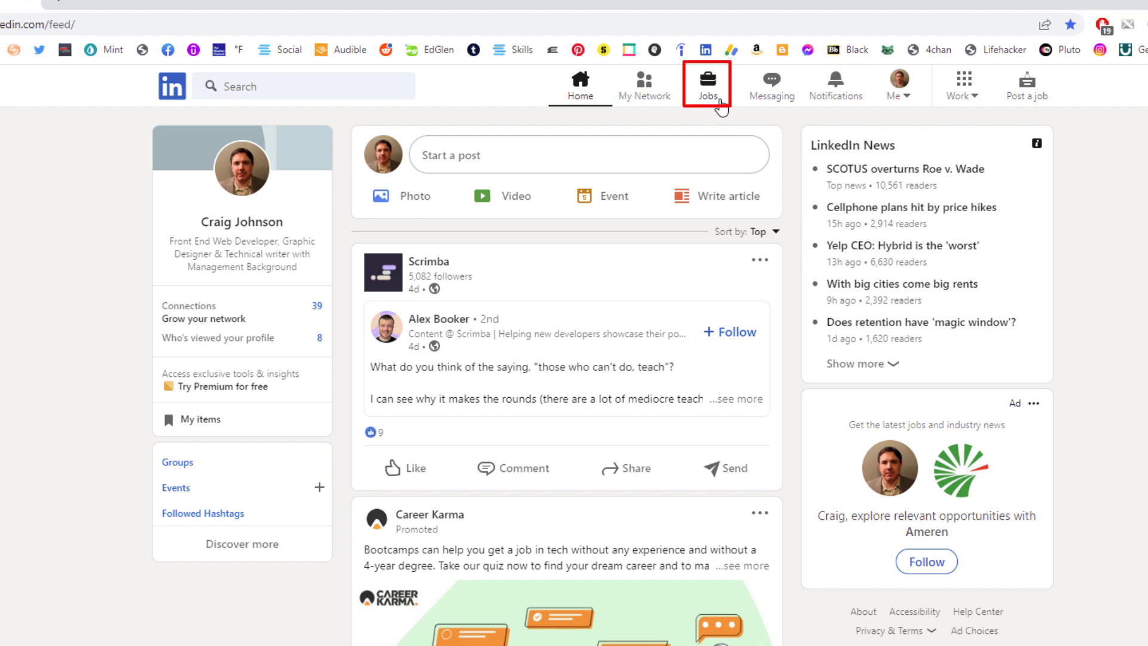
Go to the LinkedIn Jobs section from the home feed.
left_click(705, 80)
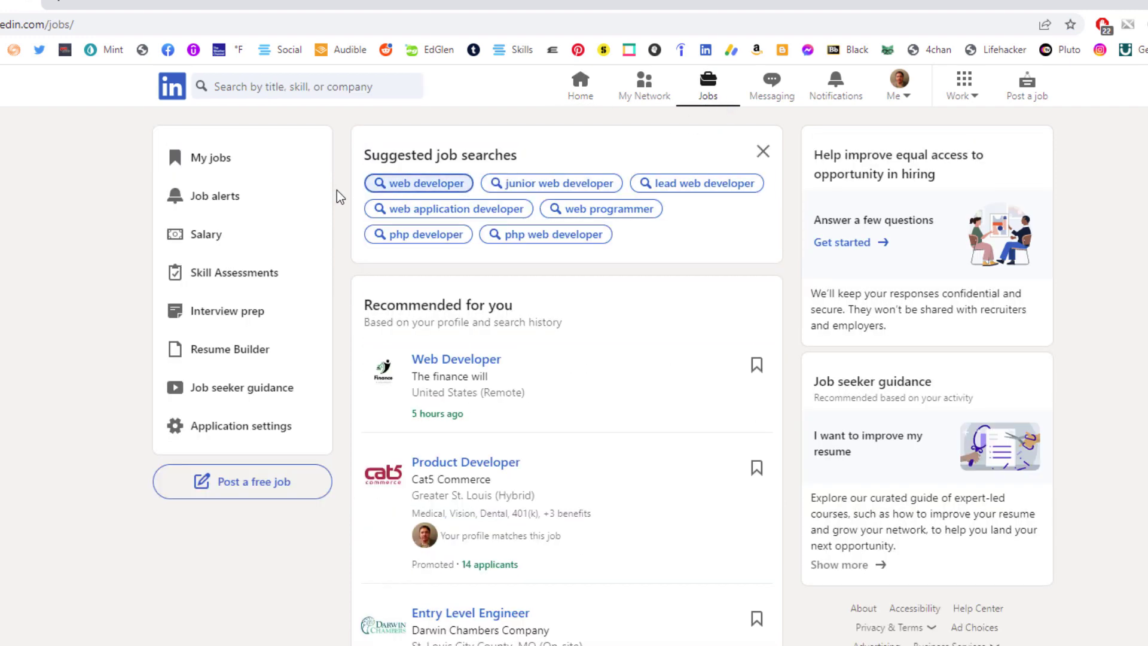
mouse_move(308, 191)
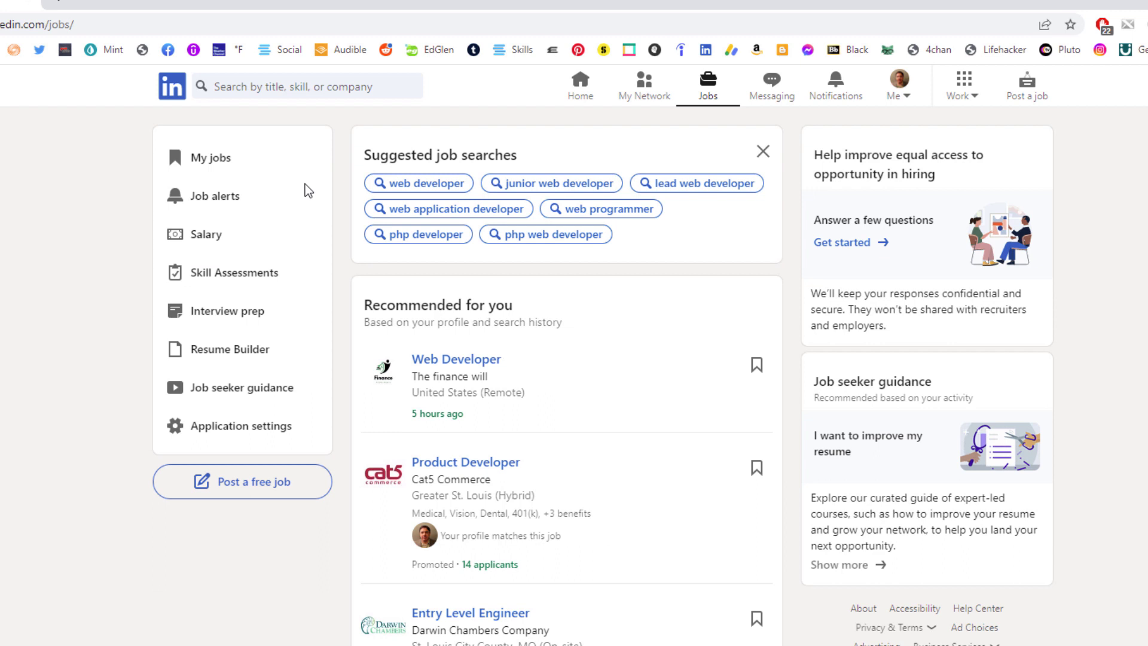
mouse_move(292, 184)
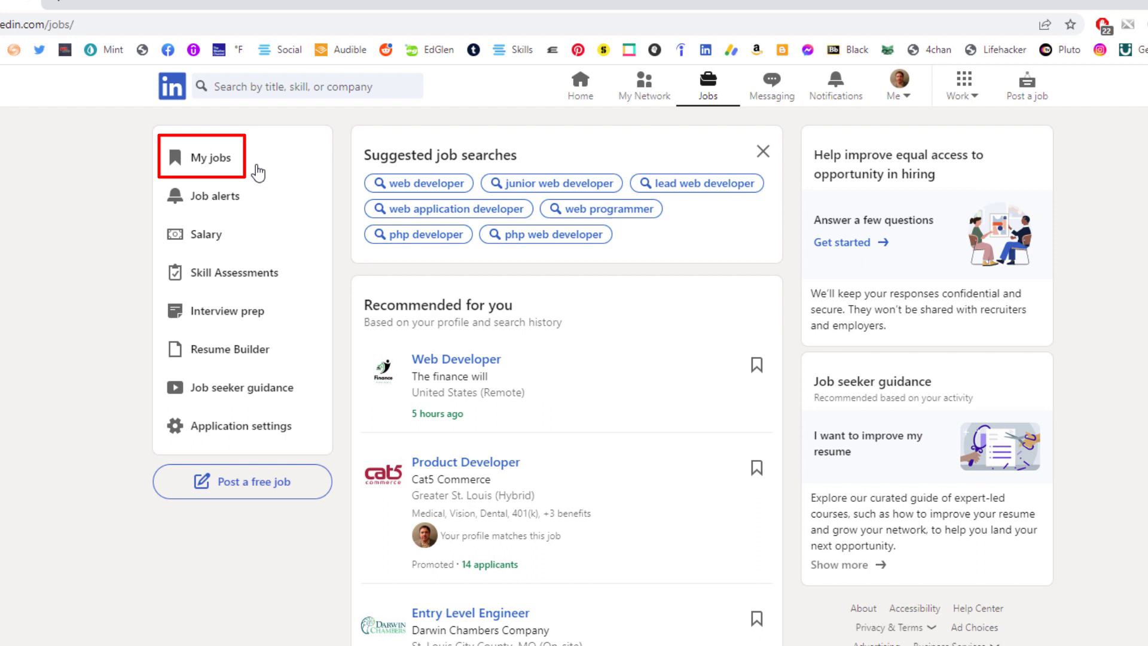
Open My Jobs showing the in-progress saved Digital Producer role.
left_click(207, 156)
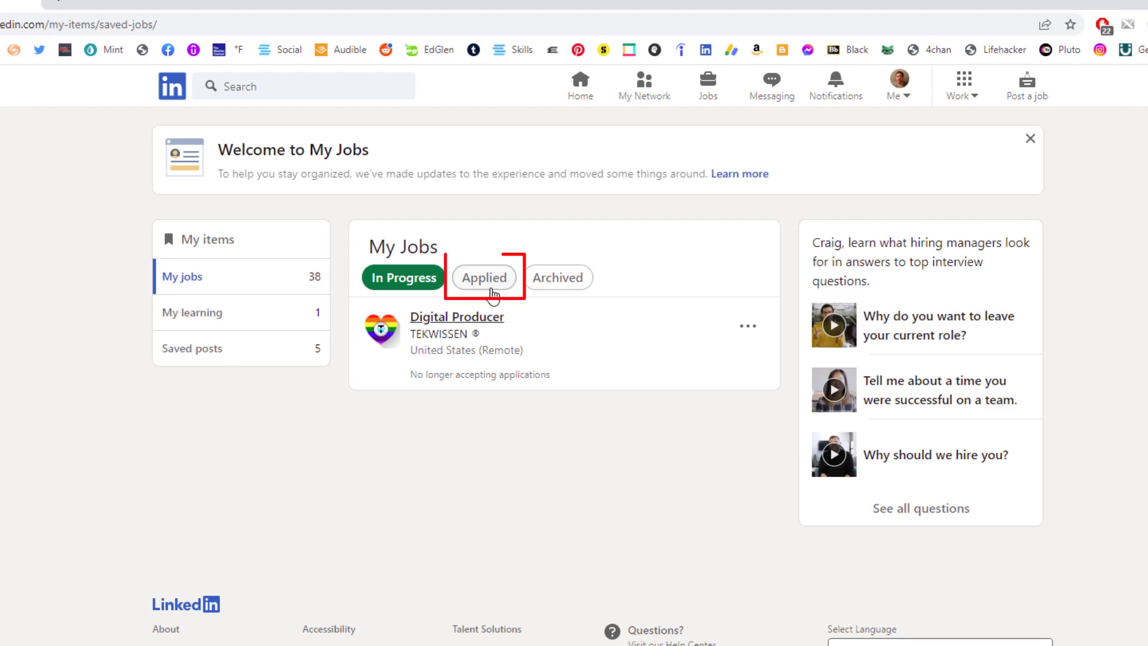
Switch My Jobs to the Applied list and look through the submitted applications.
left_click(483, 277)
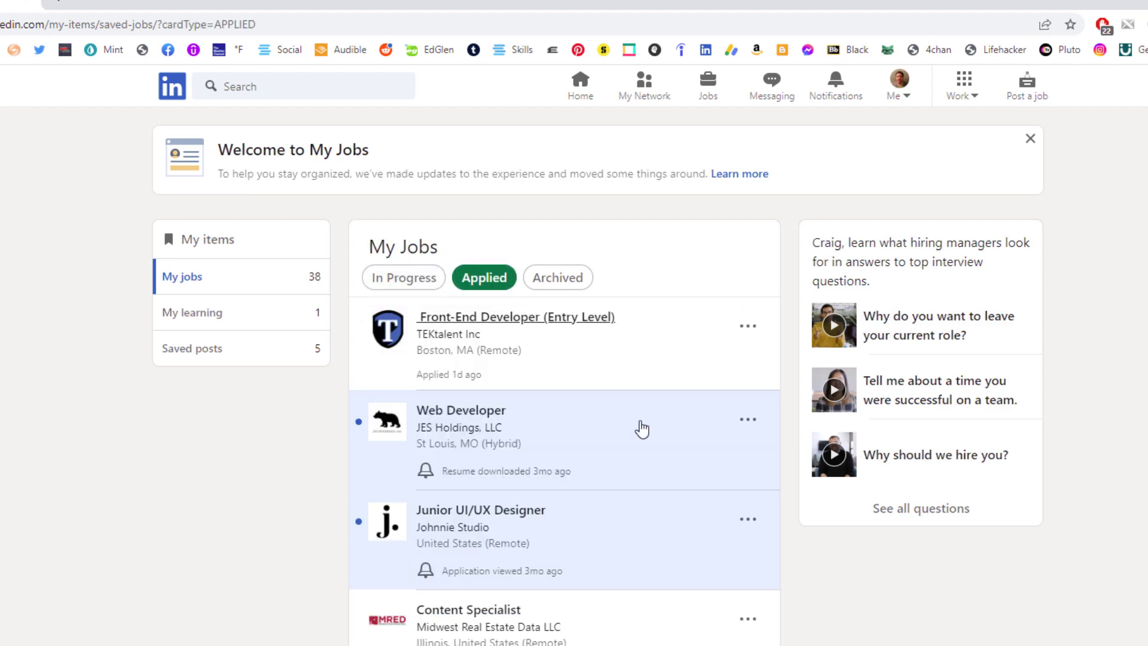
scroll("down", 3)
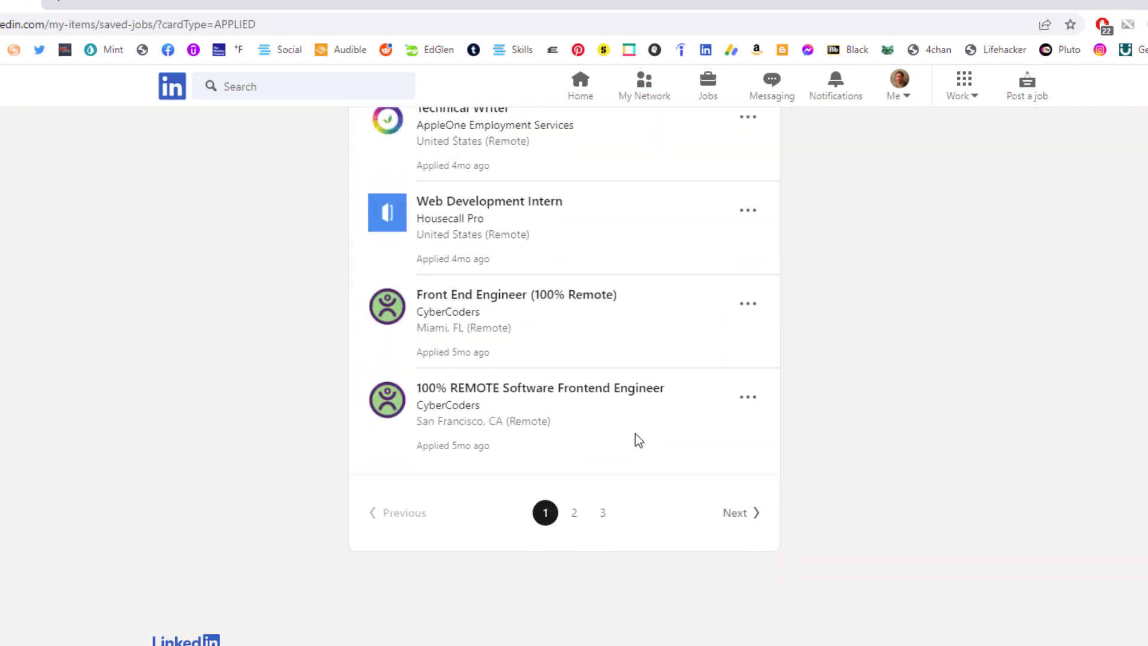
scroll("up", 3)
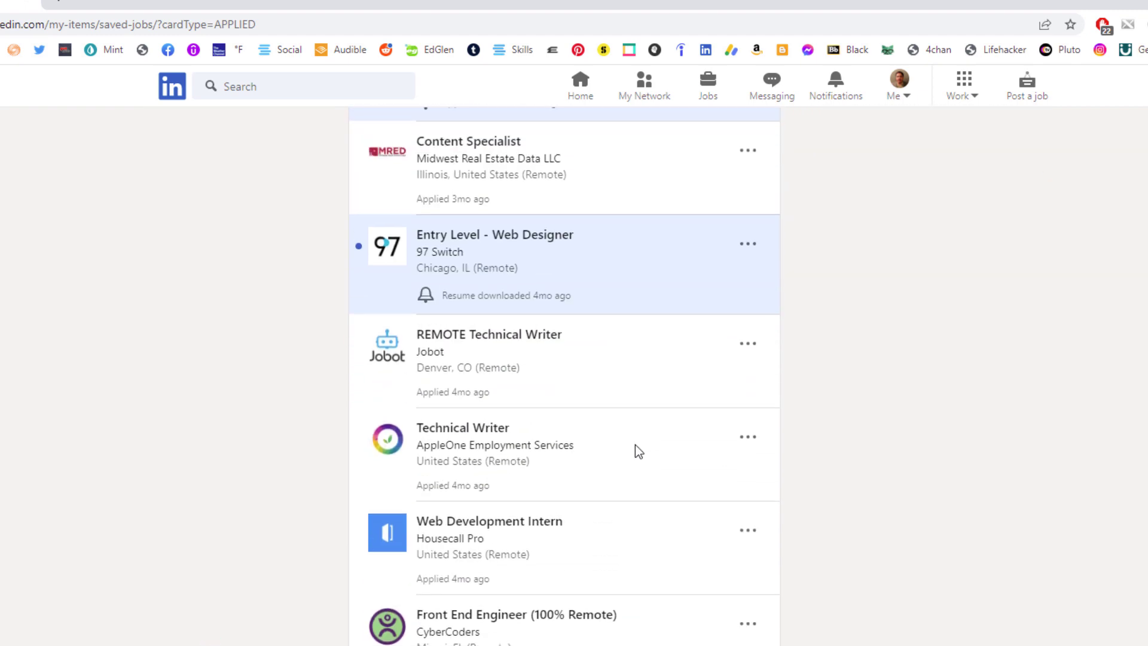